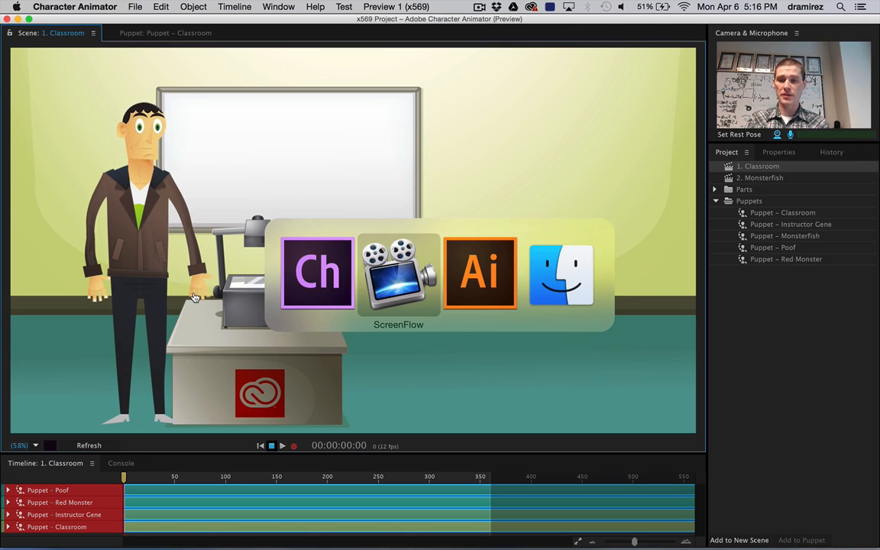
Show the Red Monster artwork in Illustrator with its head, mouth and eye layer groups expanded
click(480, 272)
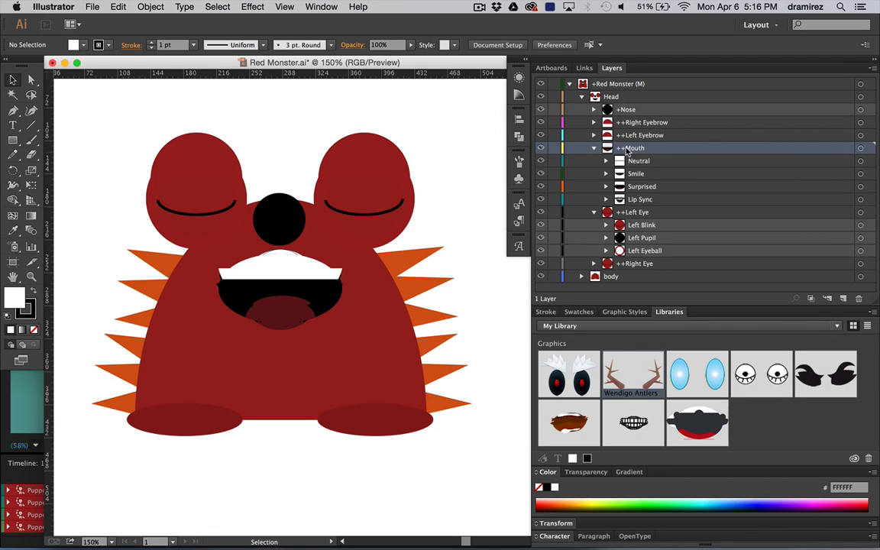
click(633, 211)
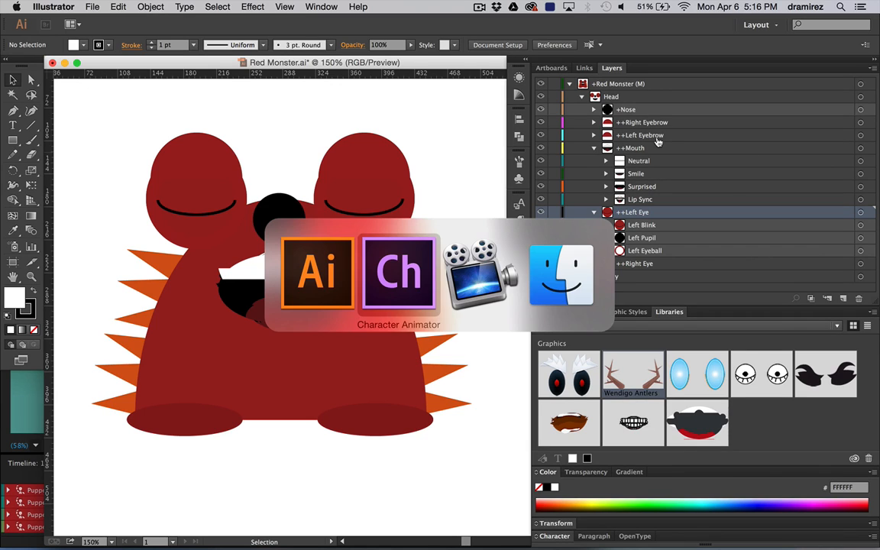
Return to Character Animator and perform the instructor puppet with the fire effect in the Classroom scene
click(398, 272)
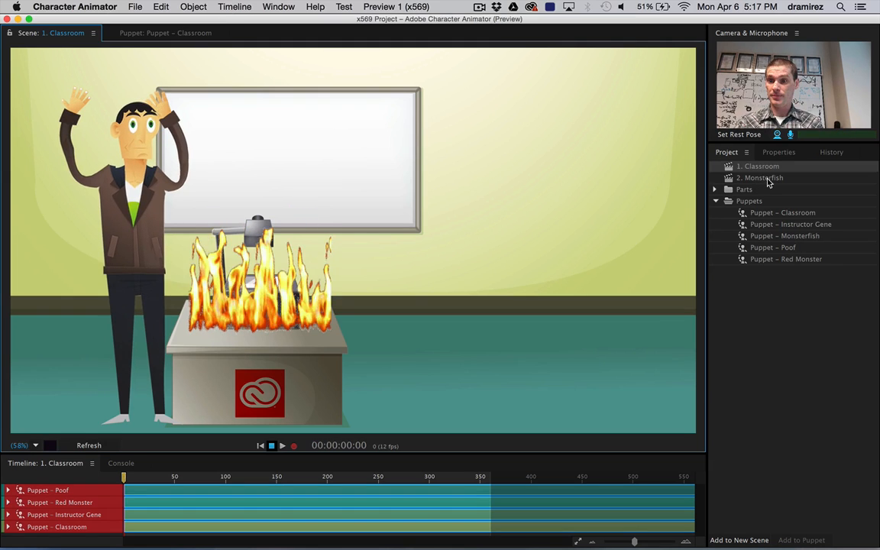
Review the layered Monsterfish.psd puffer groups and bring it up as a puppet scene in Character Animator
double_click(761, 177)
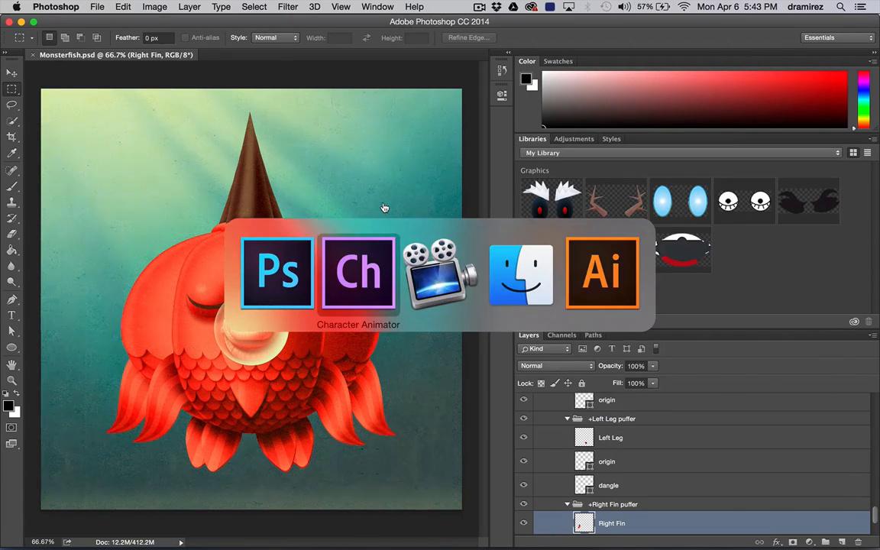
click(358, 272)
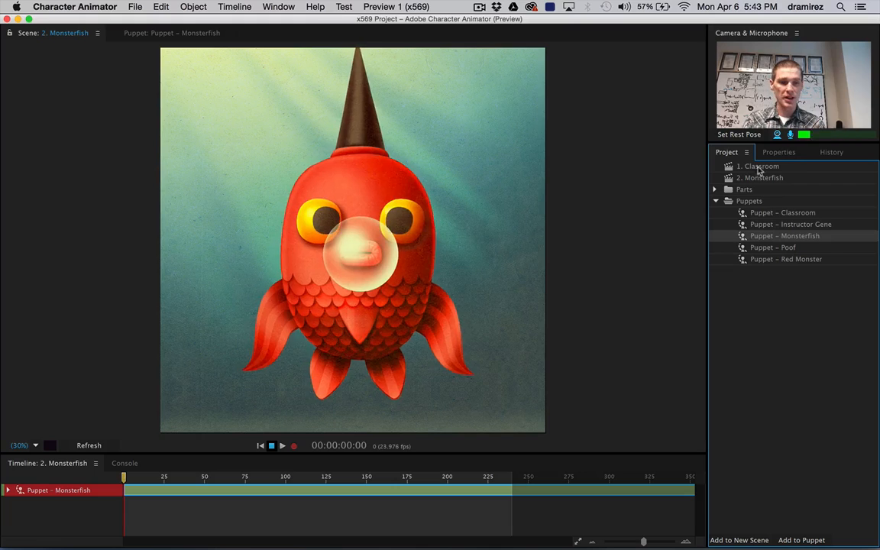
Inspect the Monsterfish rig's Bubble Particle layer with its Cannon-mode Particles behavior on Head Location
click(779, 152)
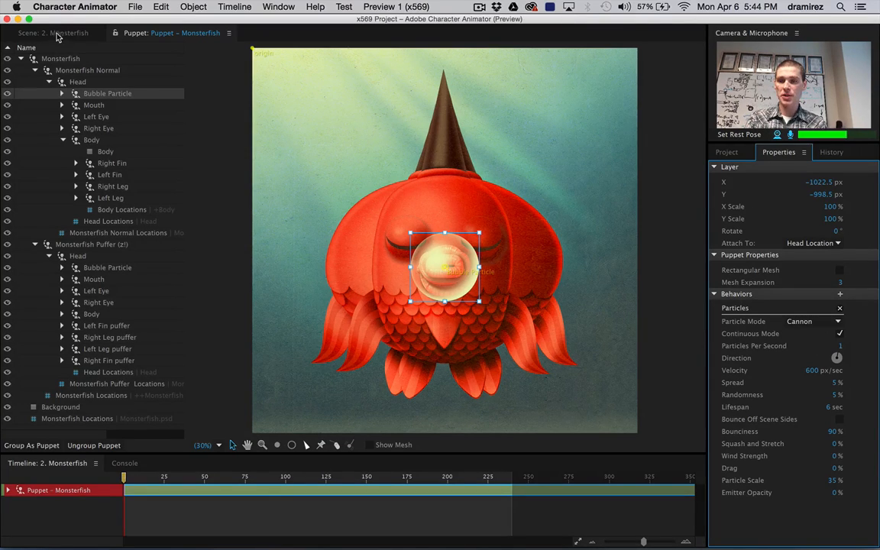
Perform the upward-floating bubbles in the scene, then review the puppet's Breathe and Dangle behaviors
click(34, 32)
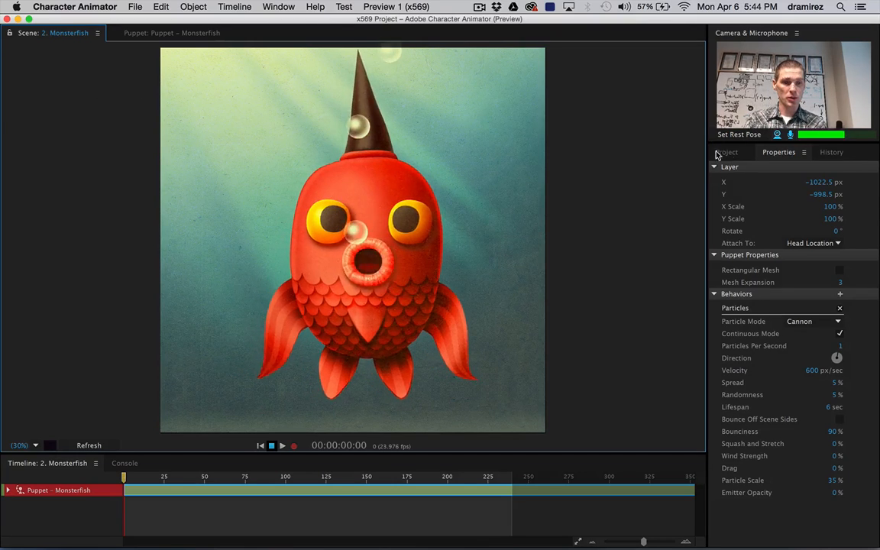
click(728, 153)
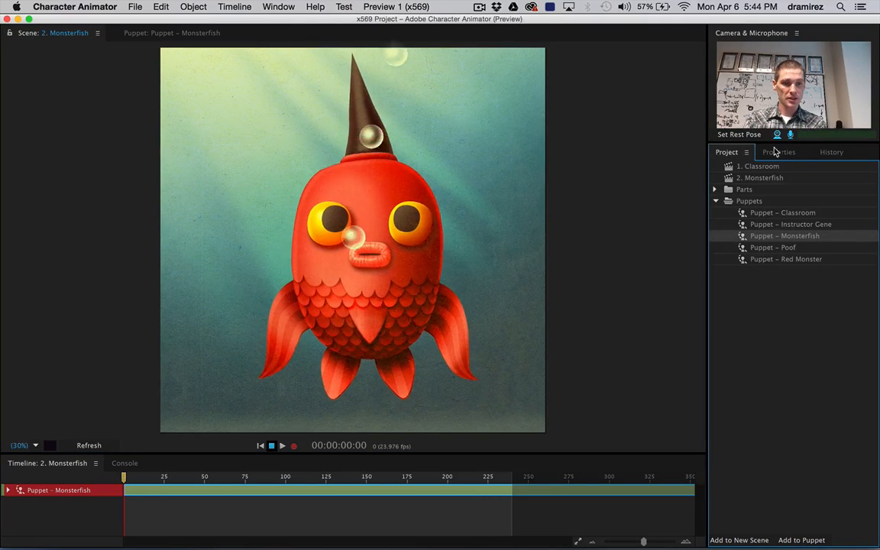
click(780, 152)
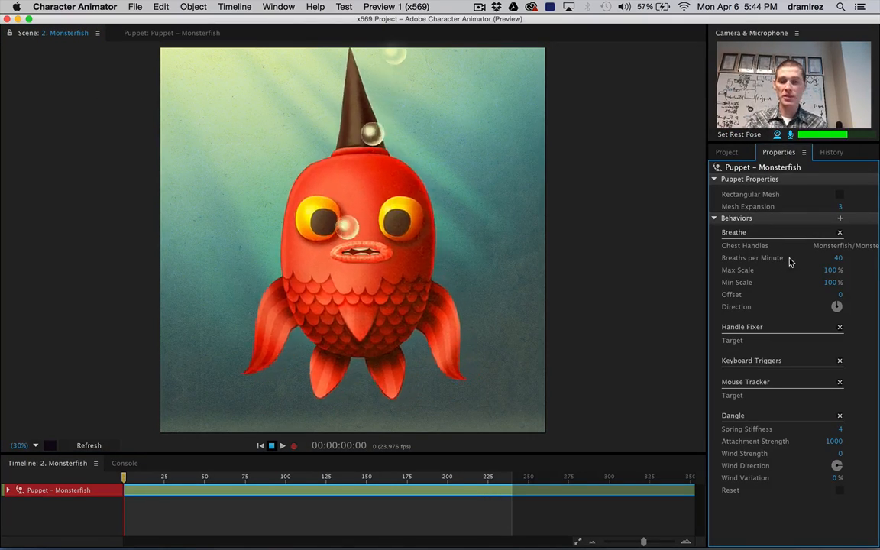